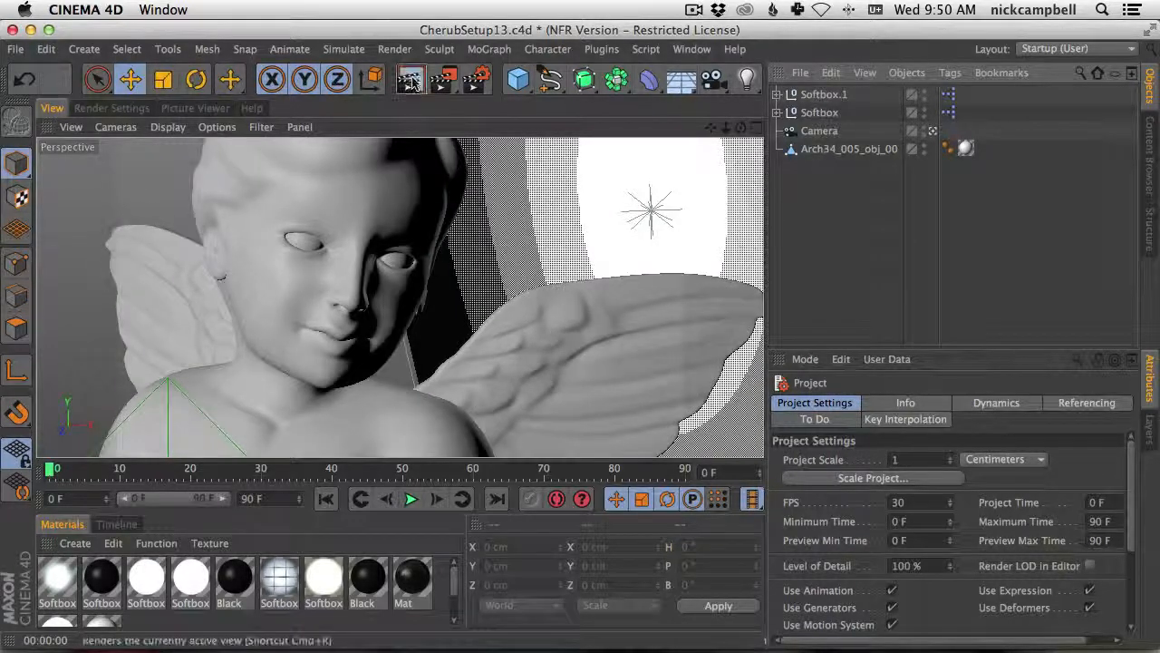
Step: Render the cherub scene and dismiss the missing softbox texture asset error
left_click(410, 80)
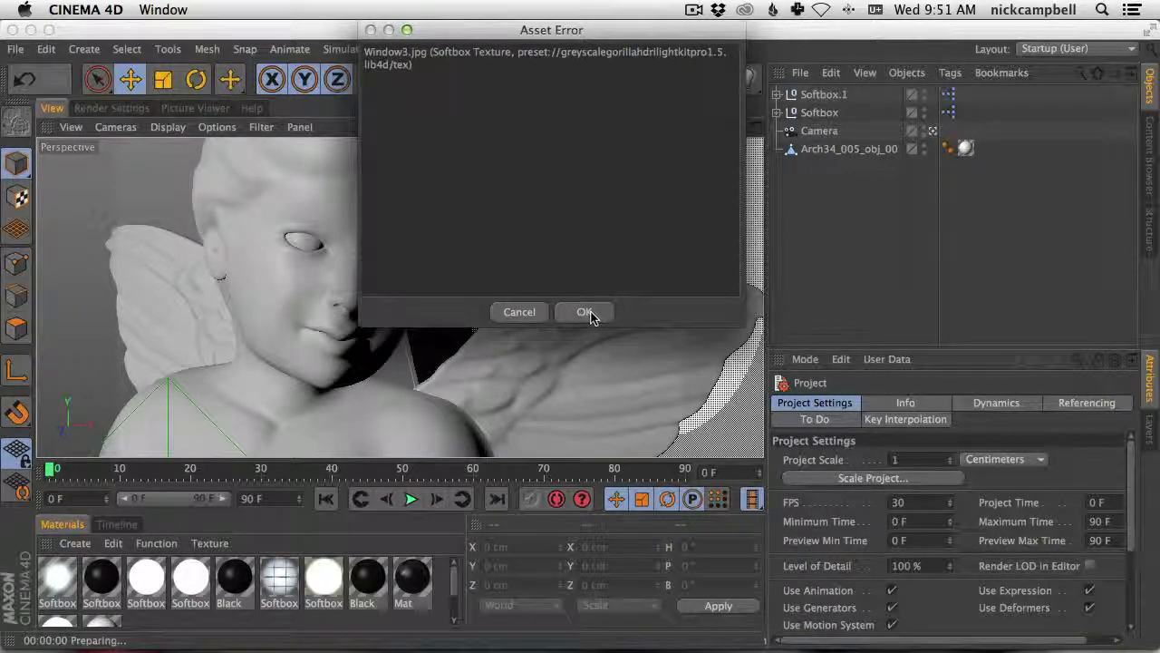
left_click(584, 312)
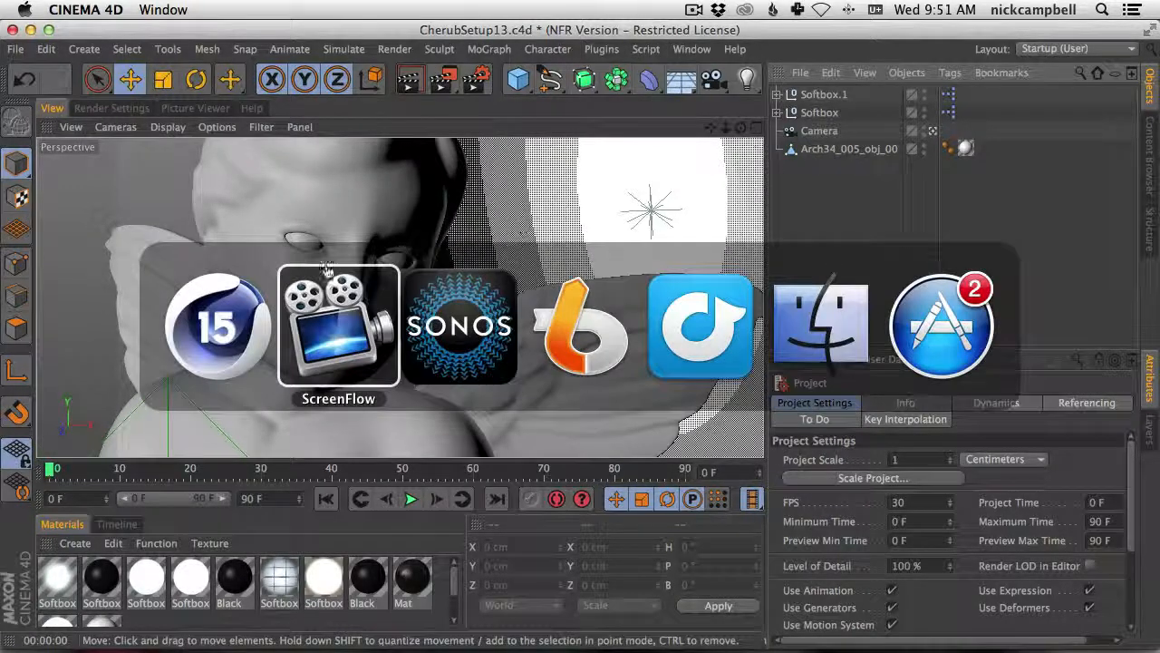
Step: Switch to Finder and browse the LightKit Pro Extras > Scripts folder for the Update_Textures files
left_click(819, 326)
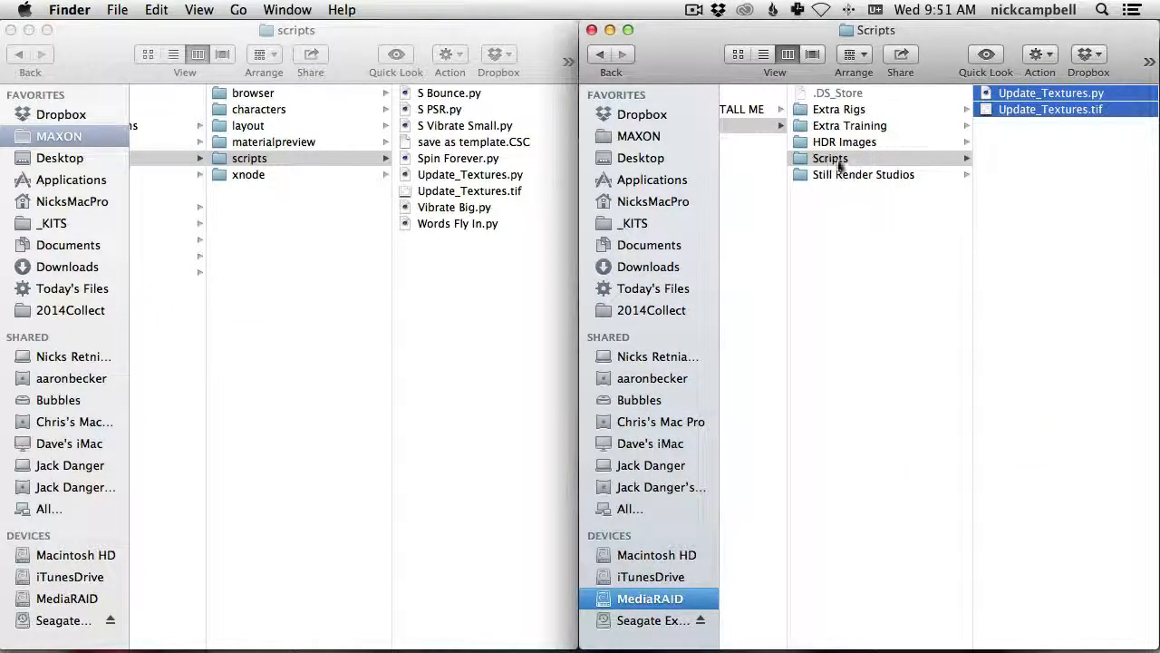
left_click(743, 125)
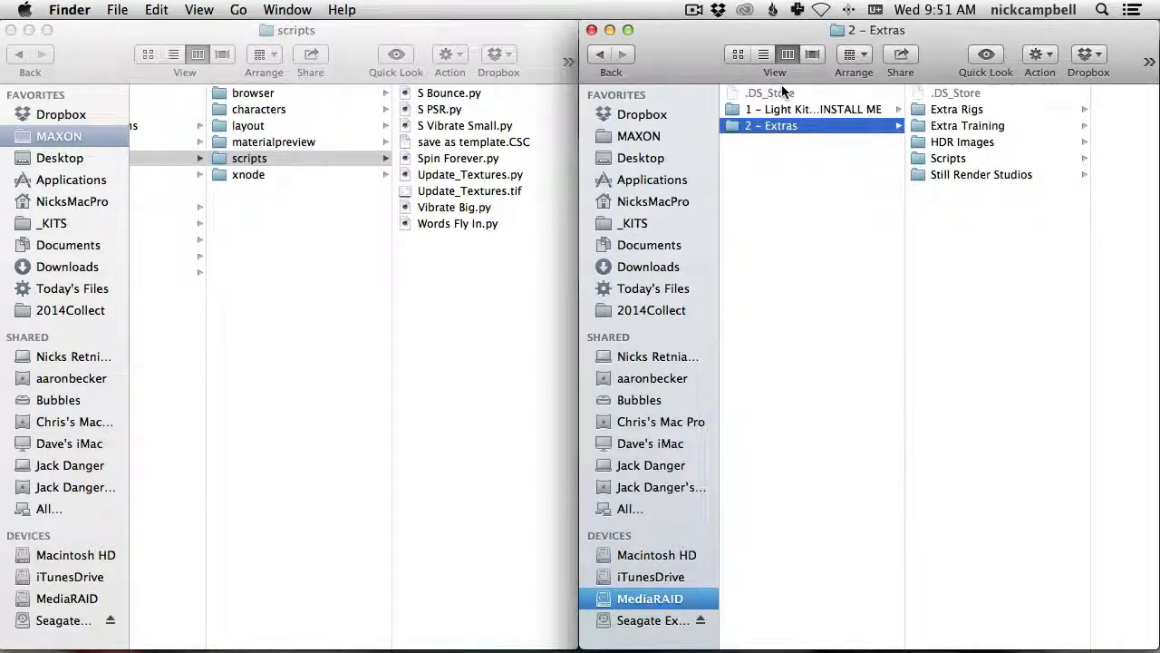
left_click(968, 125)
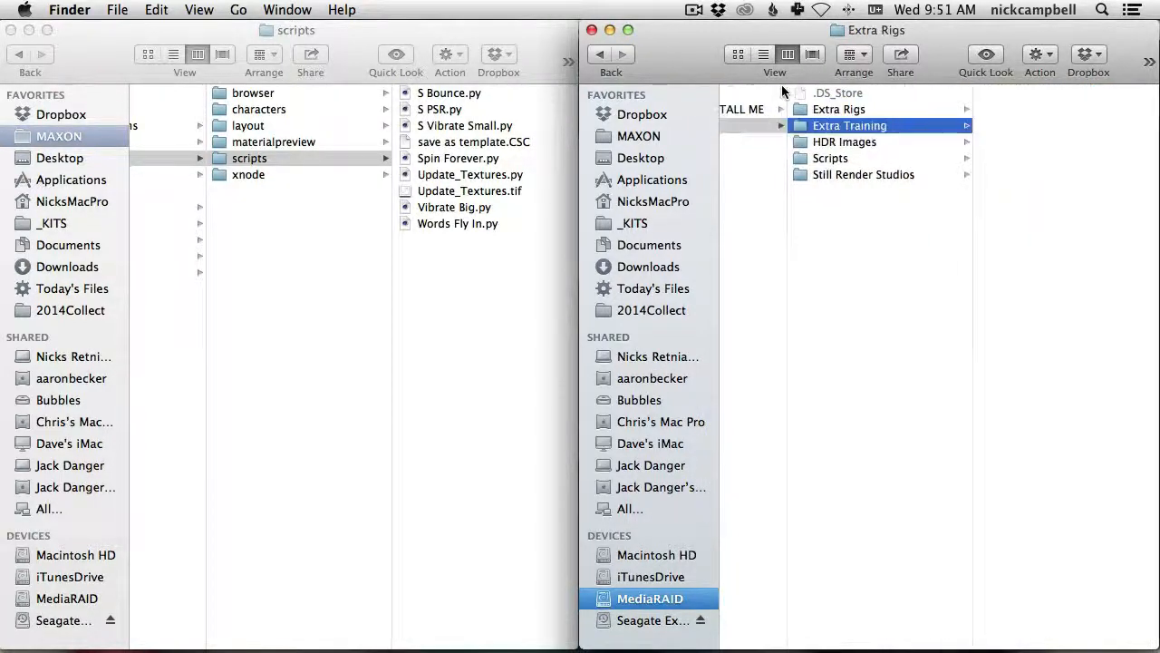
left_click(831, 158)
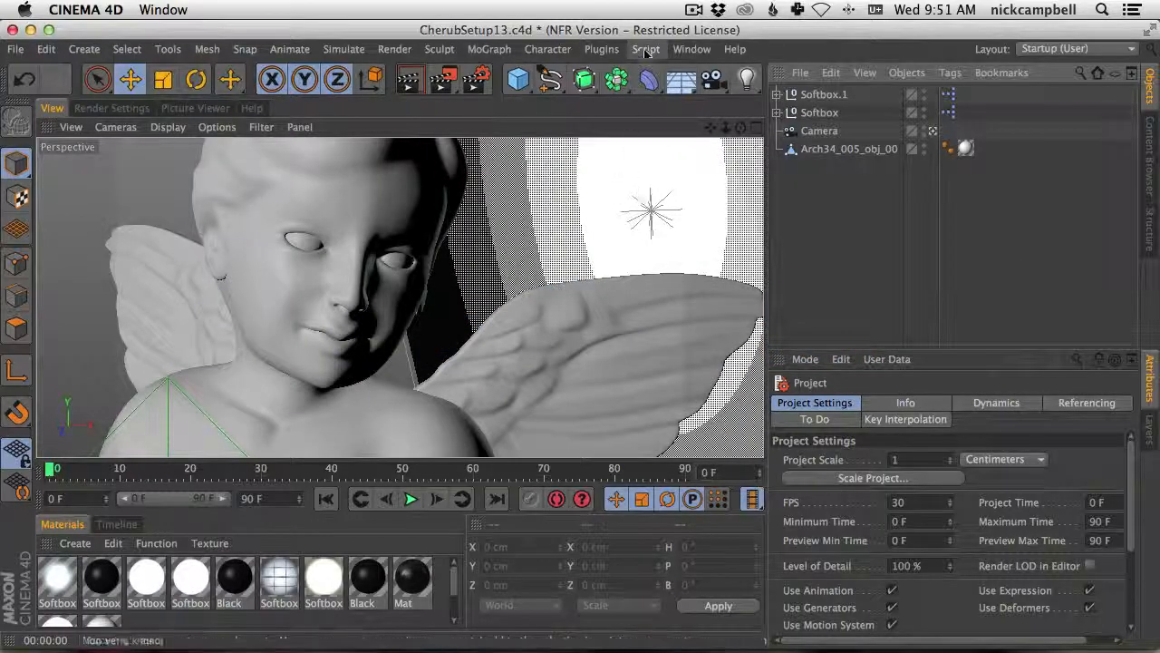
Step: Run the LKP Texture Updater from Script > User Scripts > Light Kit Pro
left_click(645, 49)
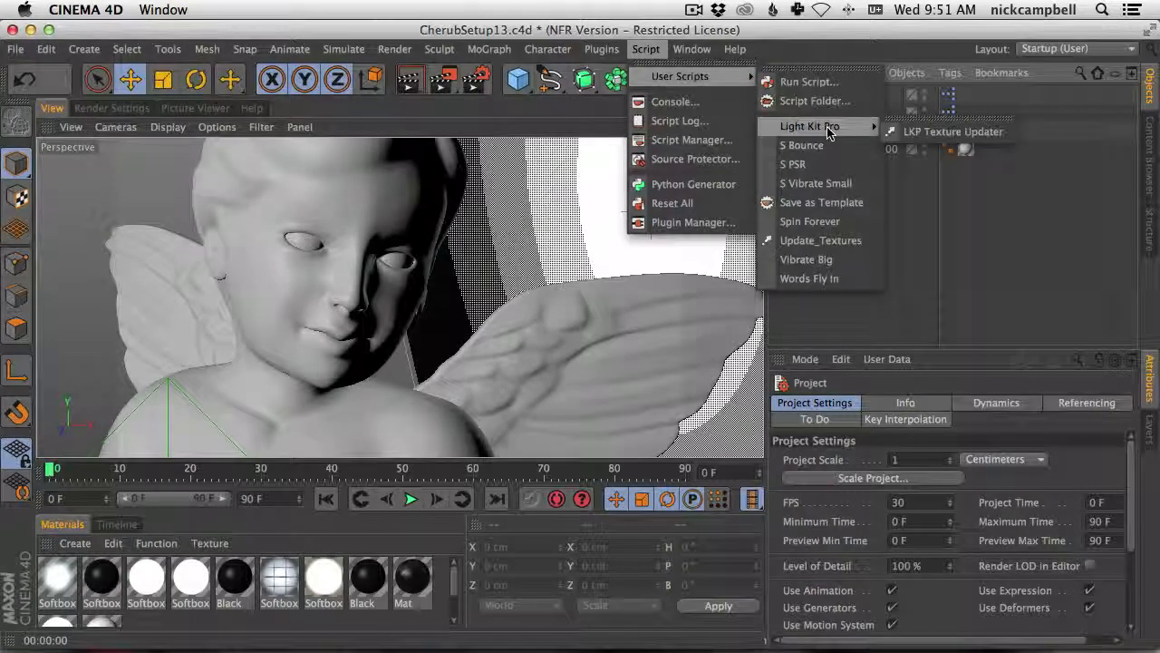
mouse_move(952, 130)
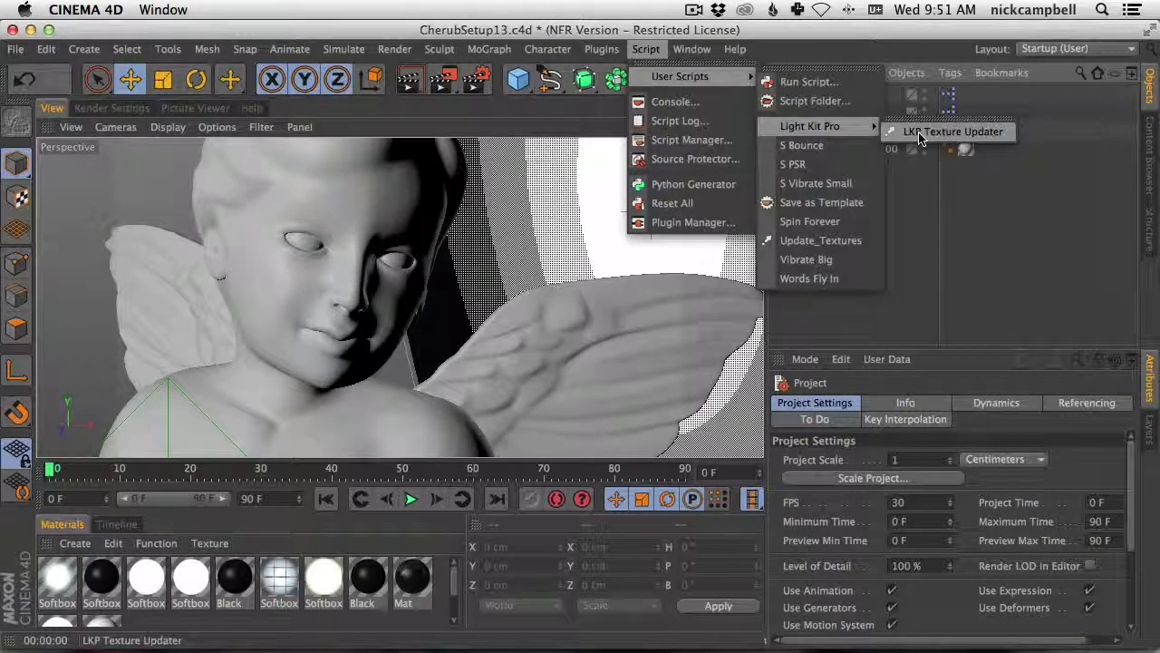
left_click(958, 130)
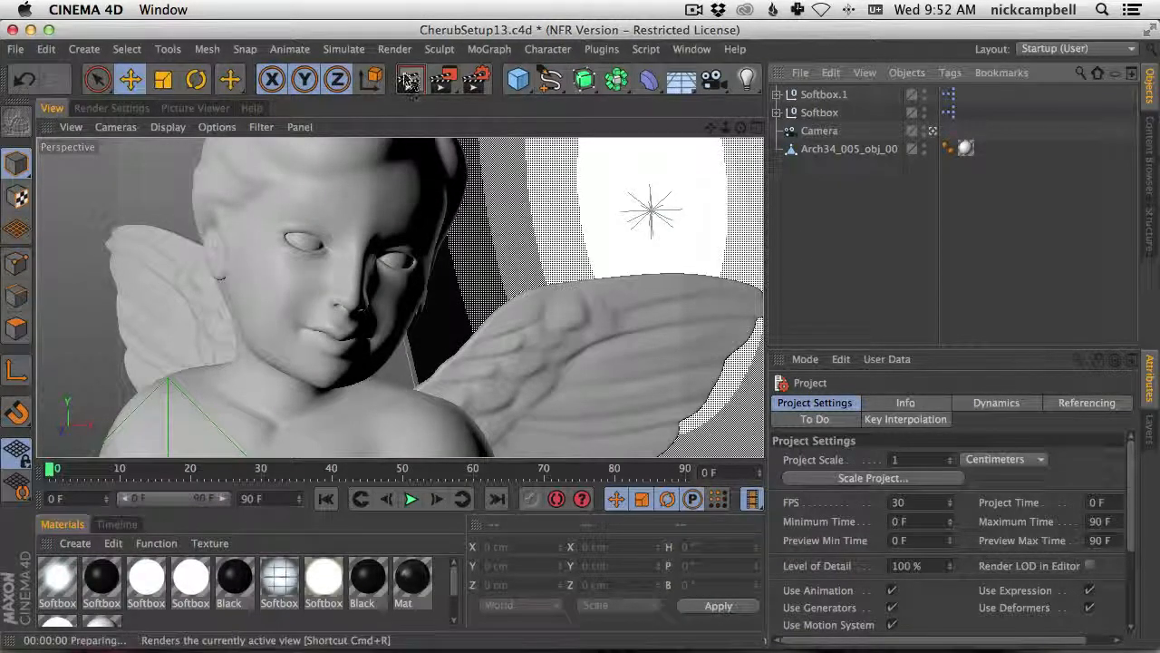
Step: Render the cherub scene again to verify no missing-texture error appears
left_click(409, 80)
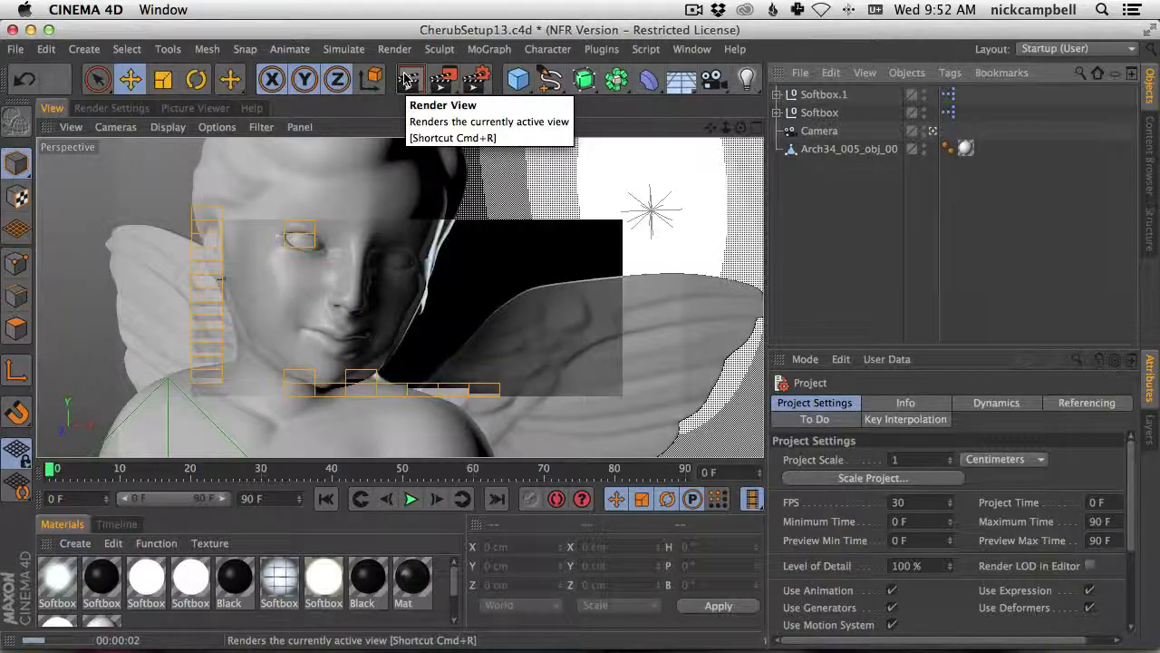
left_click(410, 80)
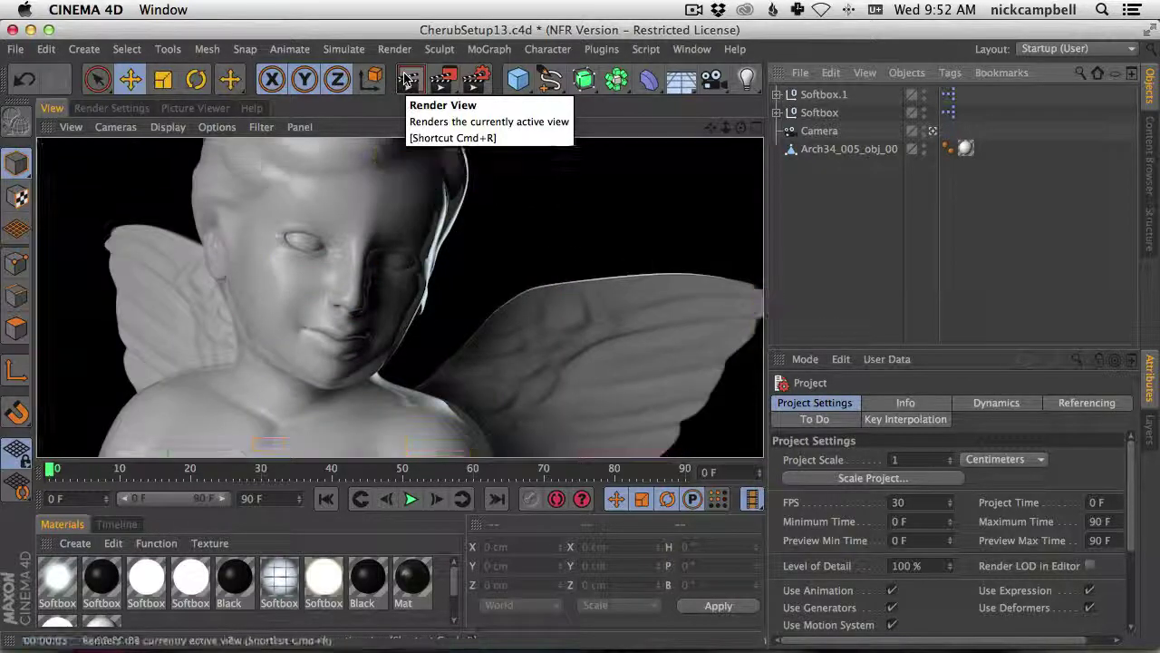